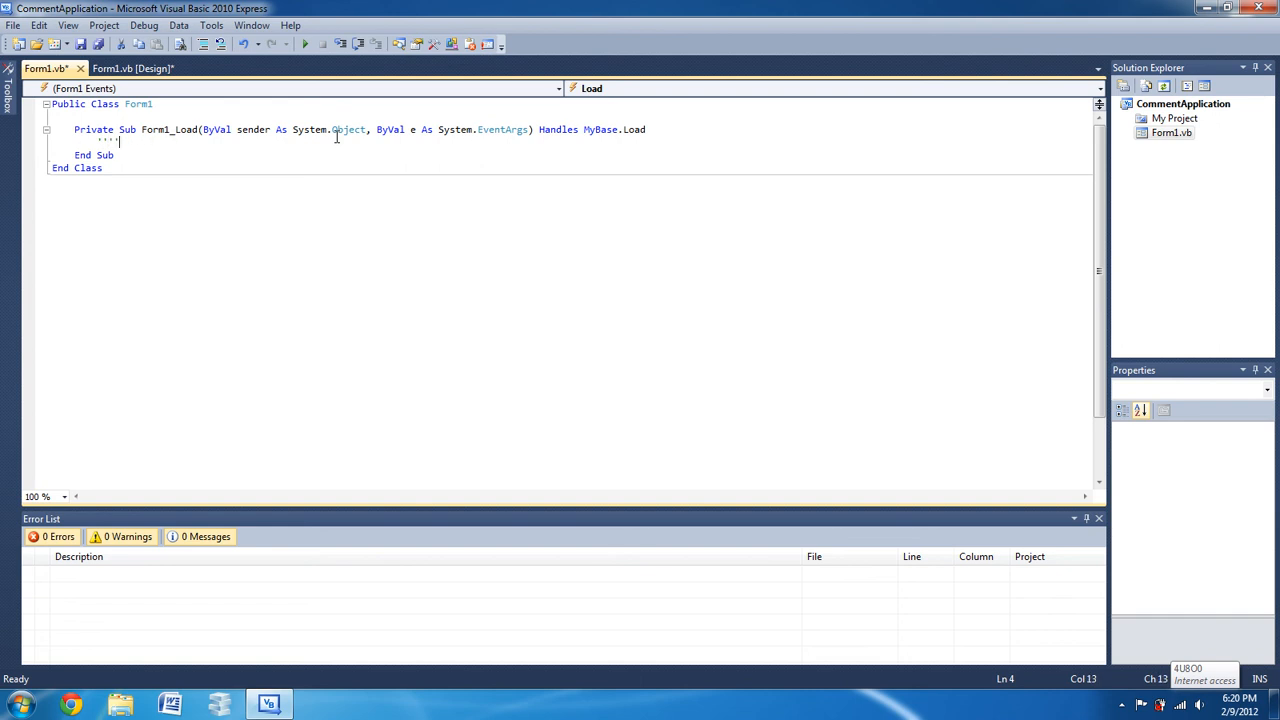
Write three comments in Form1_Load ('This is a comment', 'this second line', 'this is the last comment') and leave a blank line
key(BackSpace)
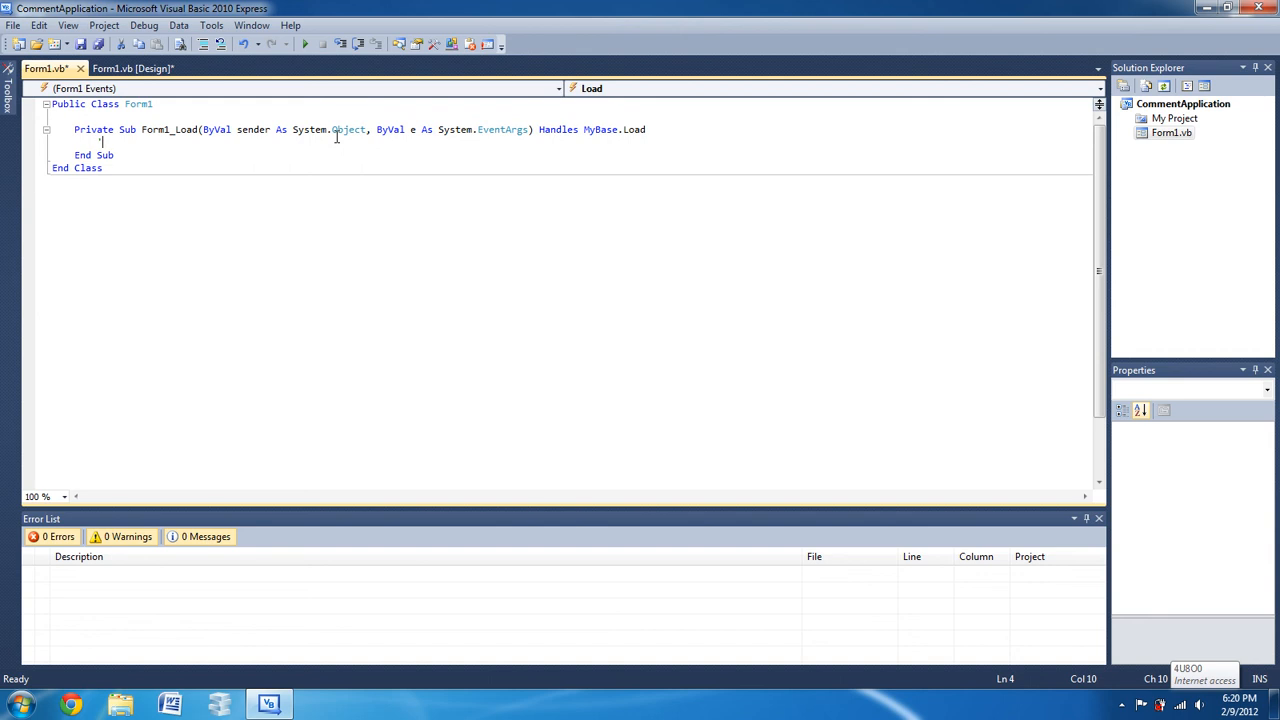
text('This is)
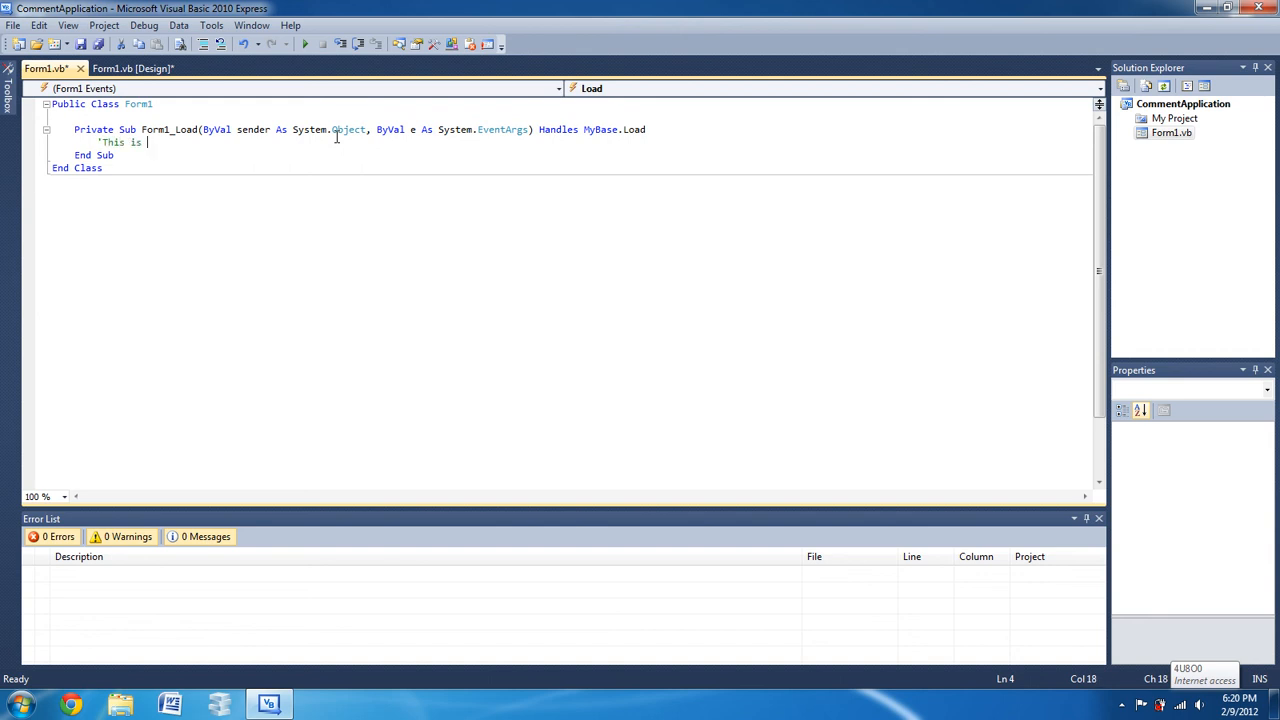
text(a comment)
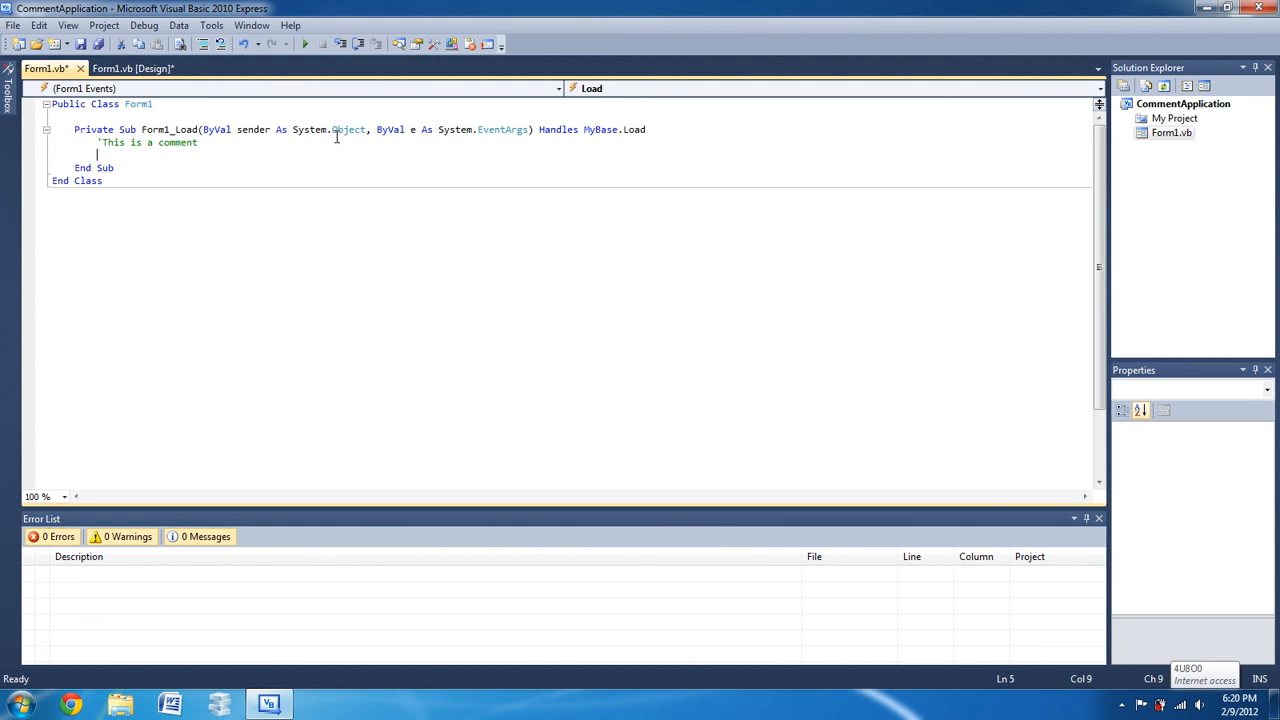
text('this is a)
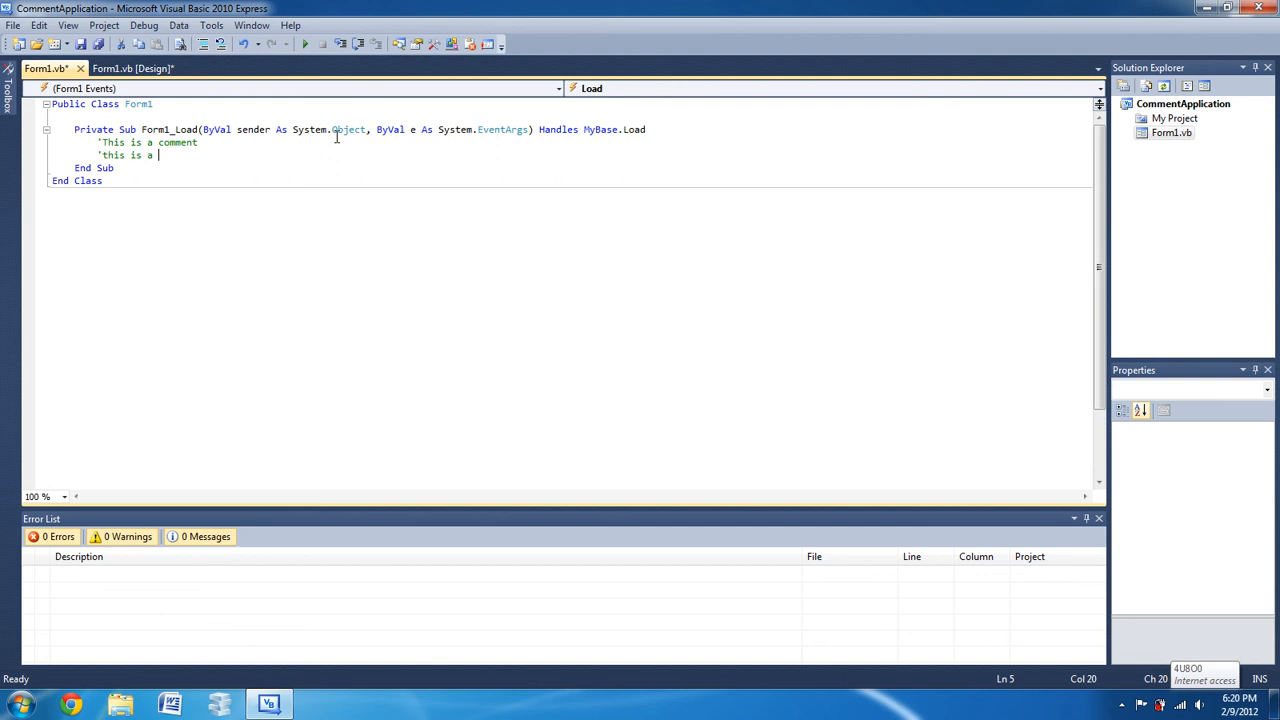
text(second)
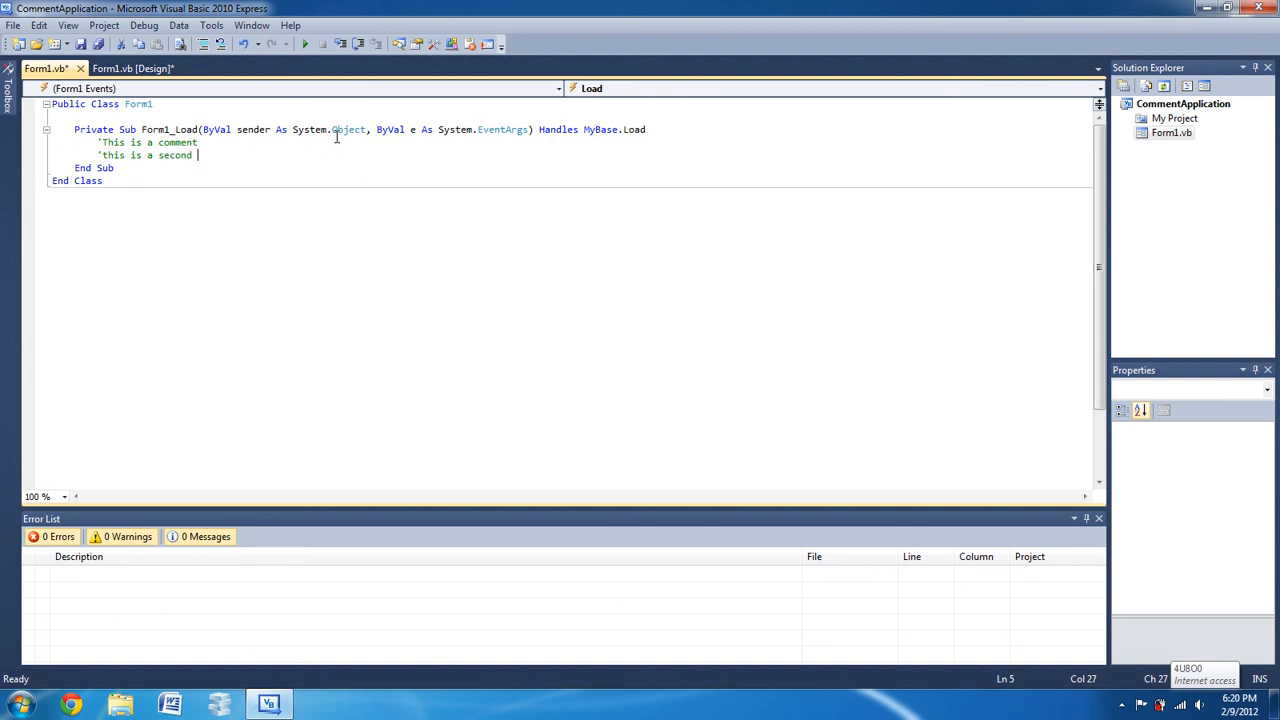
text(l)
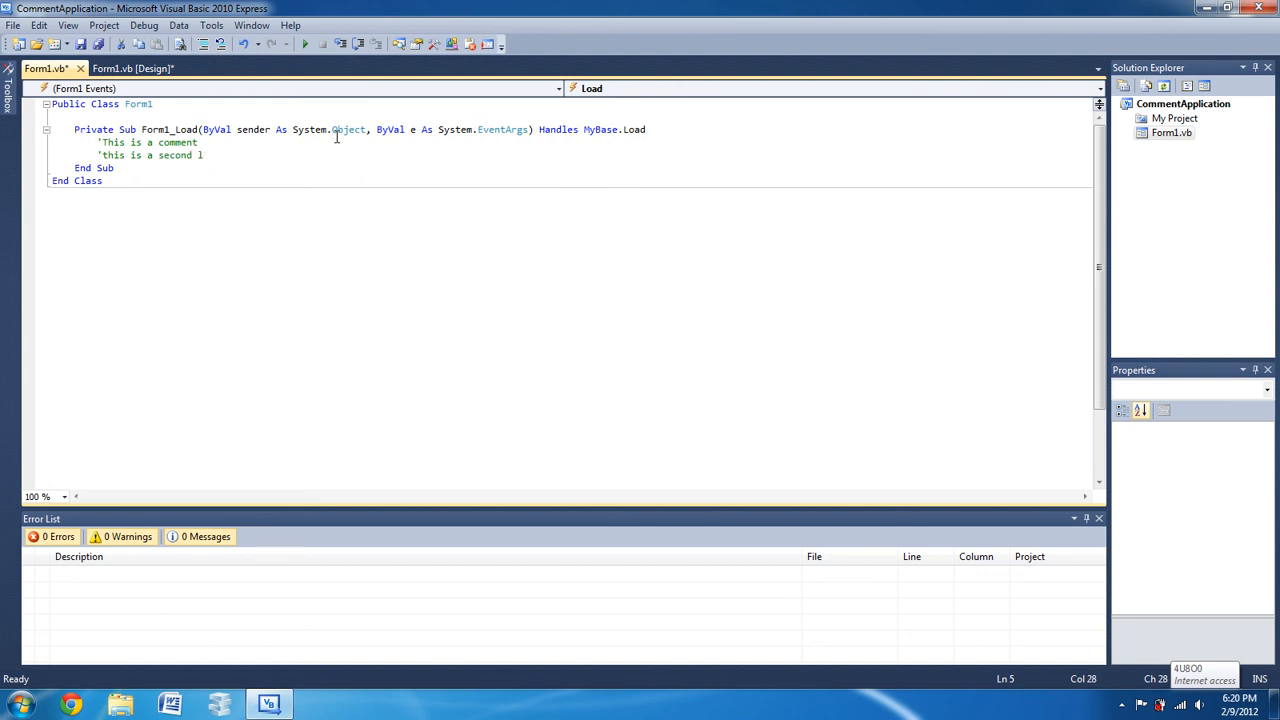
text(inr)
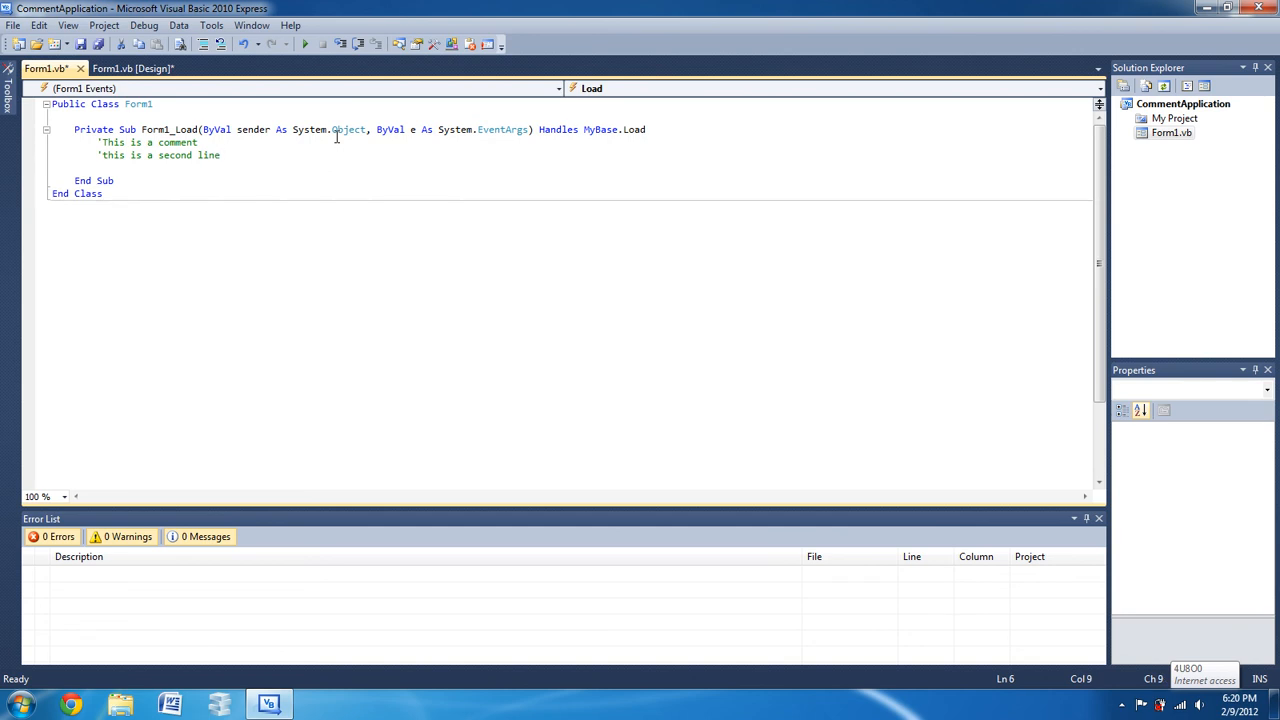
text('this is t)
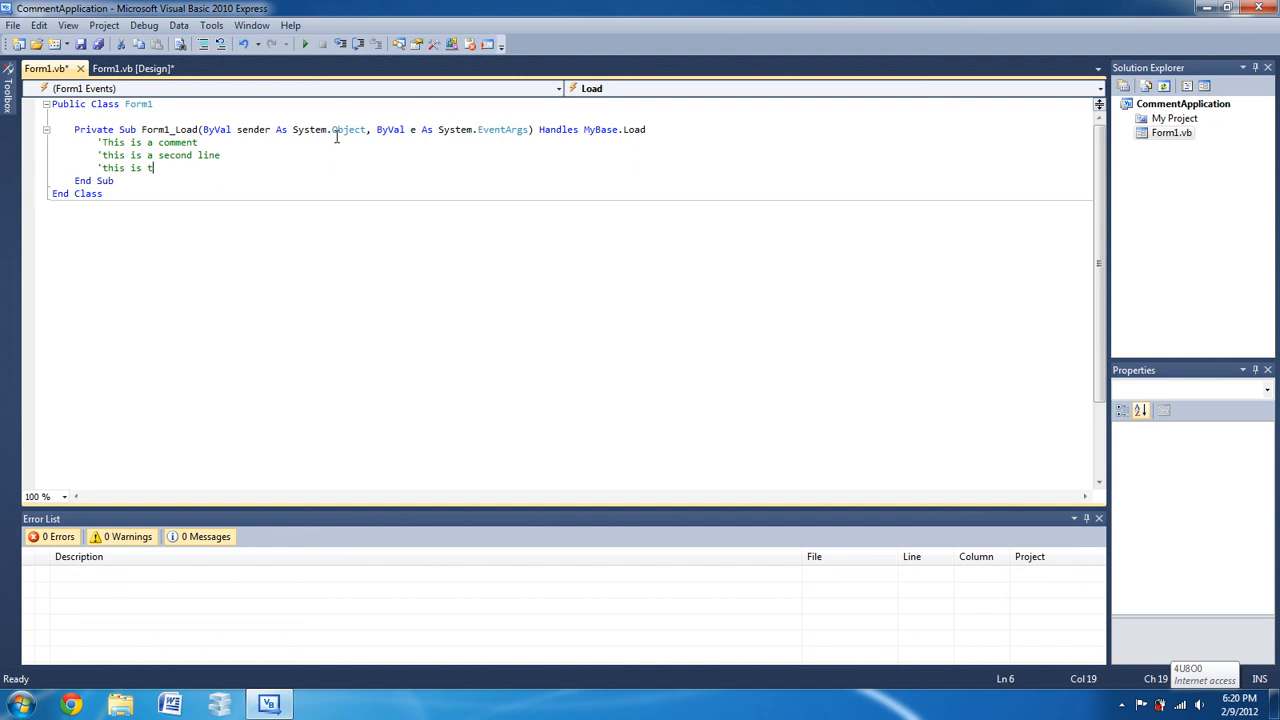
text(he last)
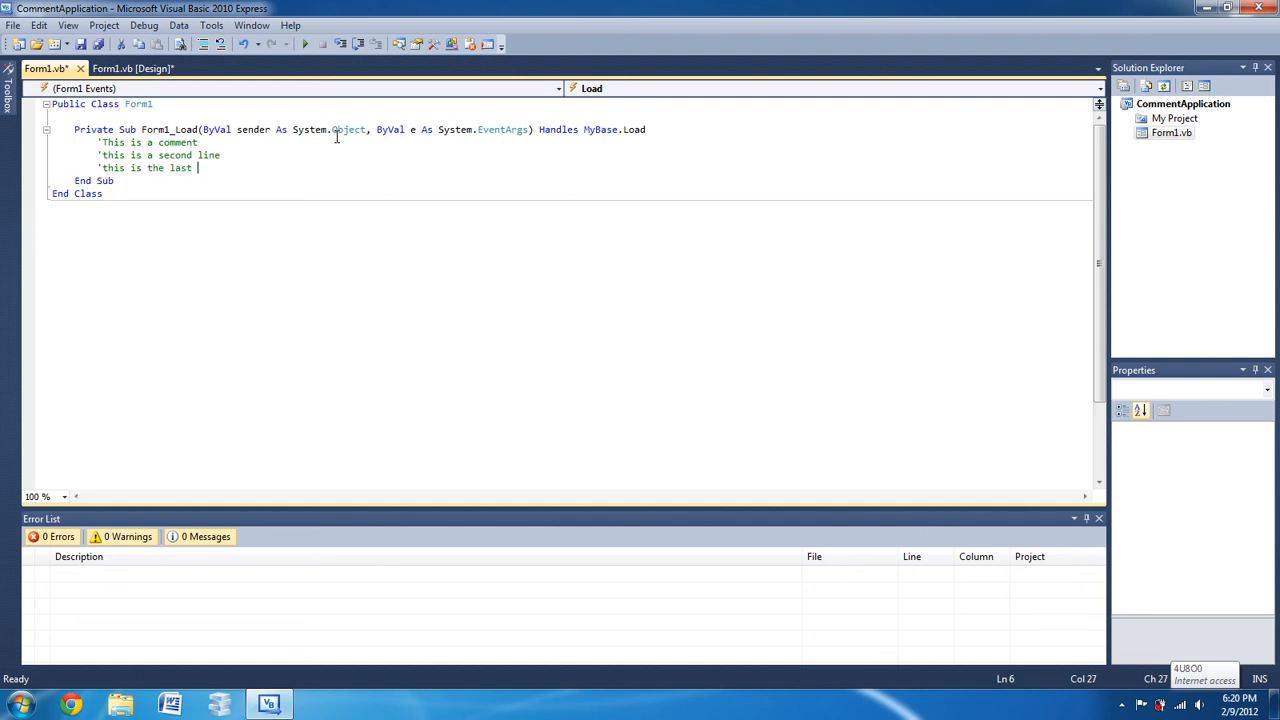
text(comment)
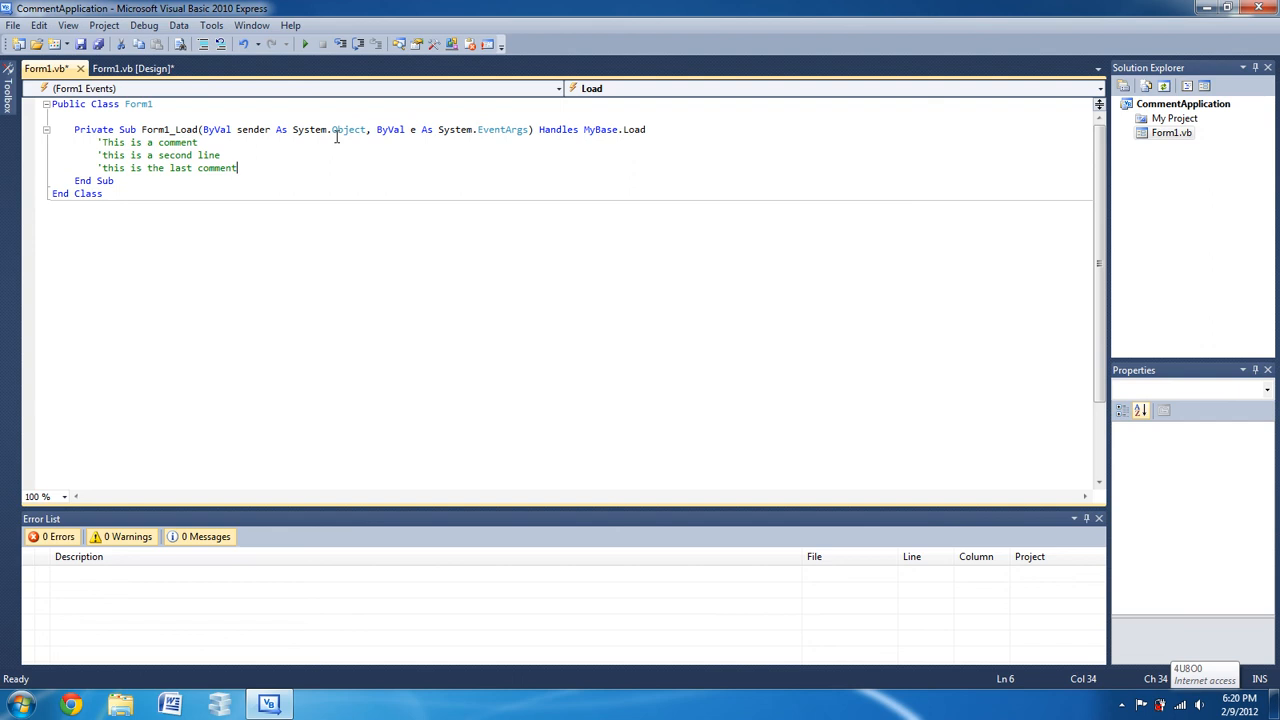
key(Enter)
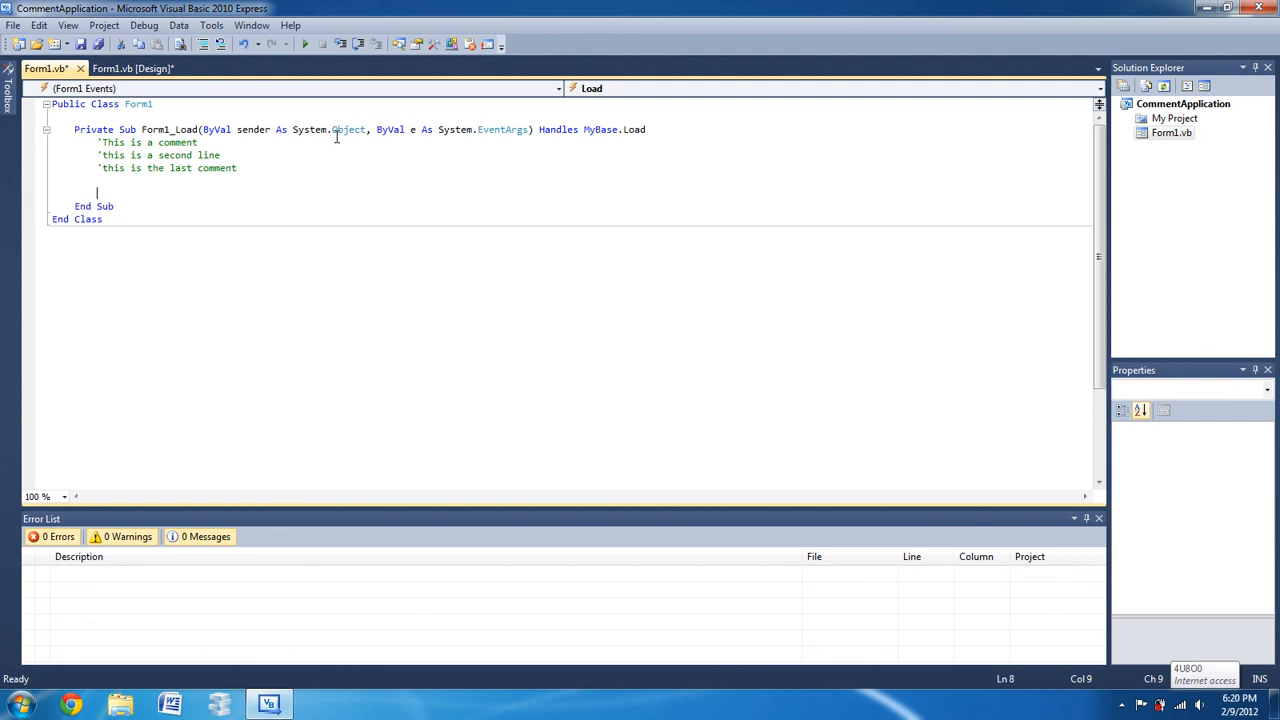
Add the line label1.text = "hello YouTube" below the comments
text(label1.)
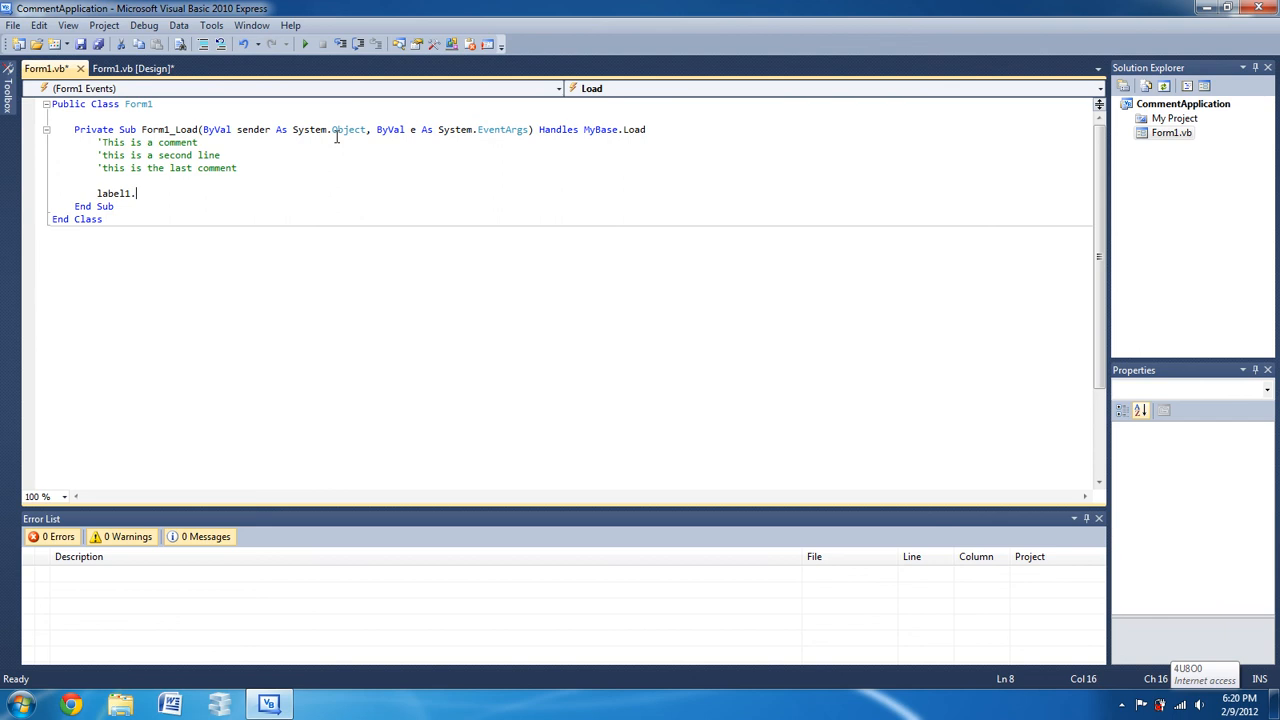
text(text)
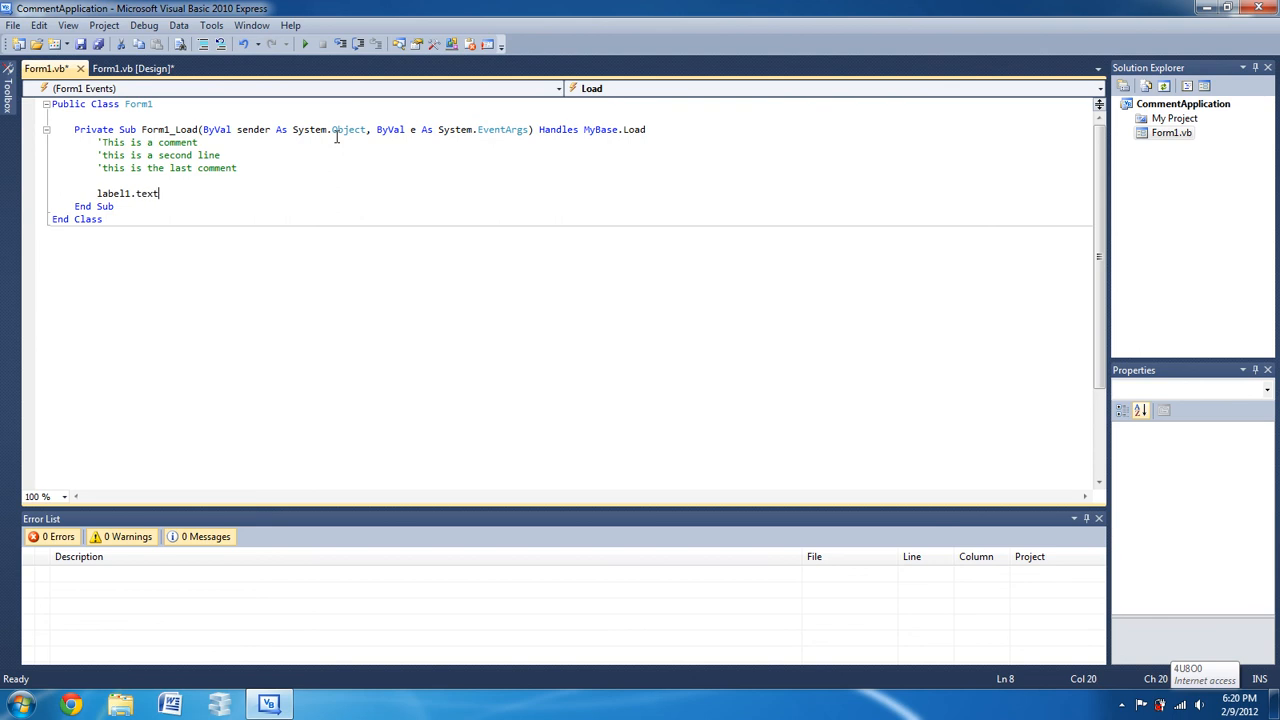
text(="")
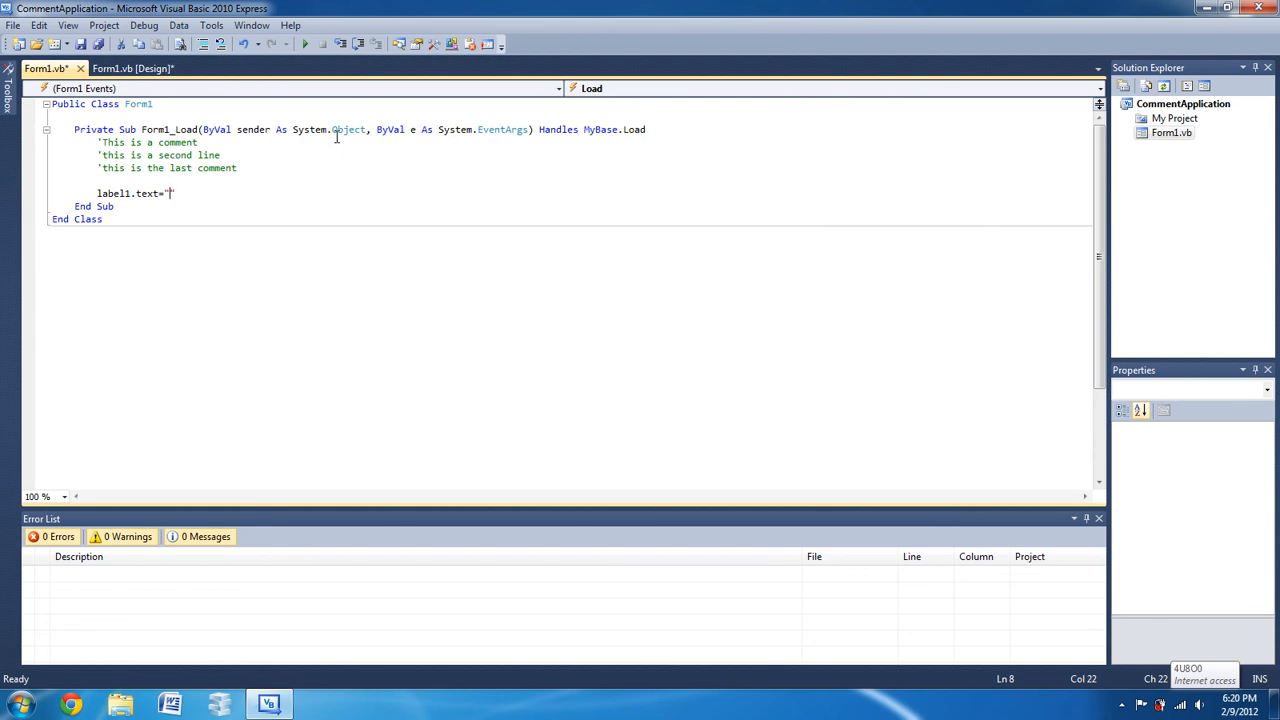
text(hello)
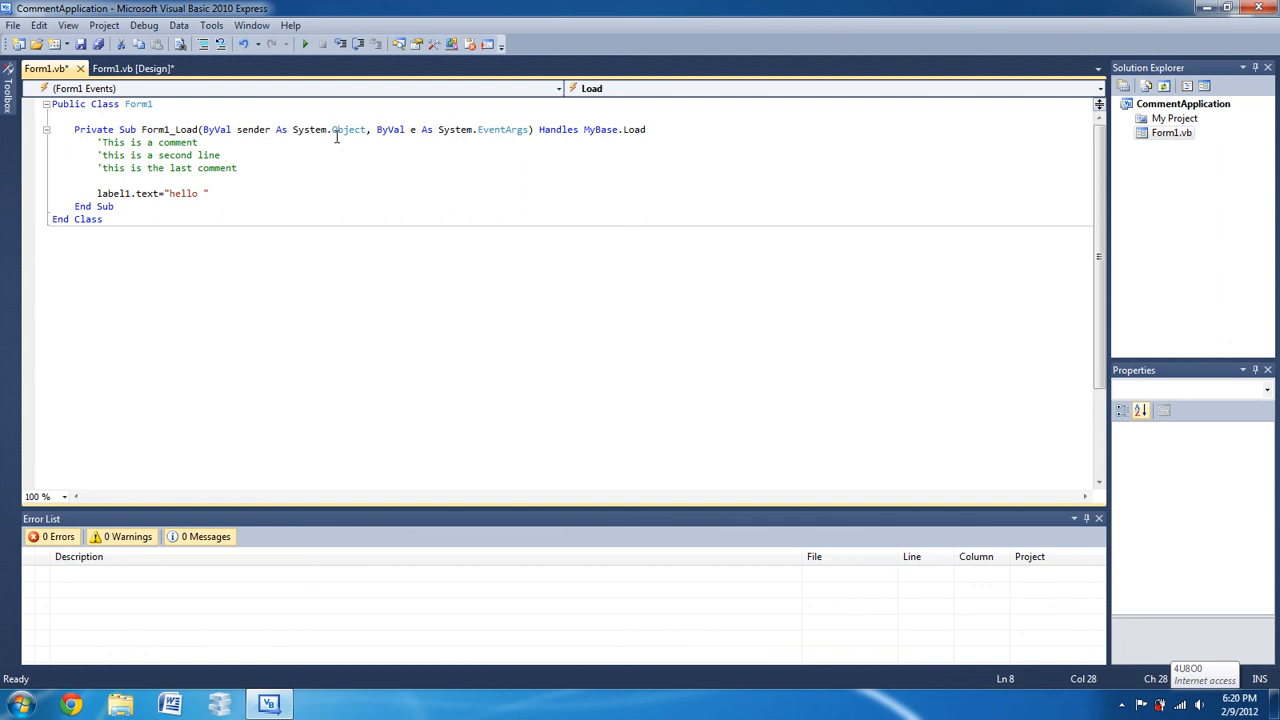
text(YouTube)
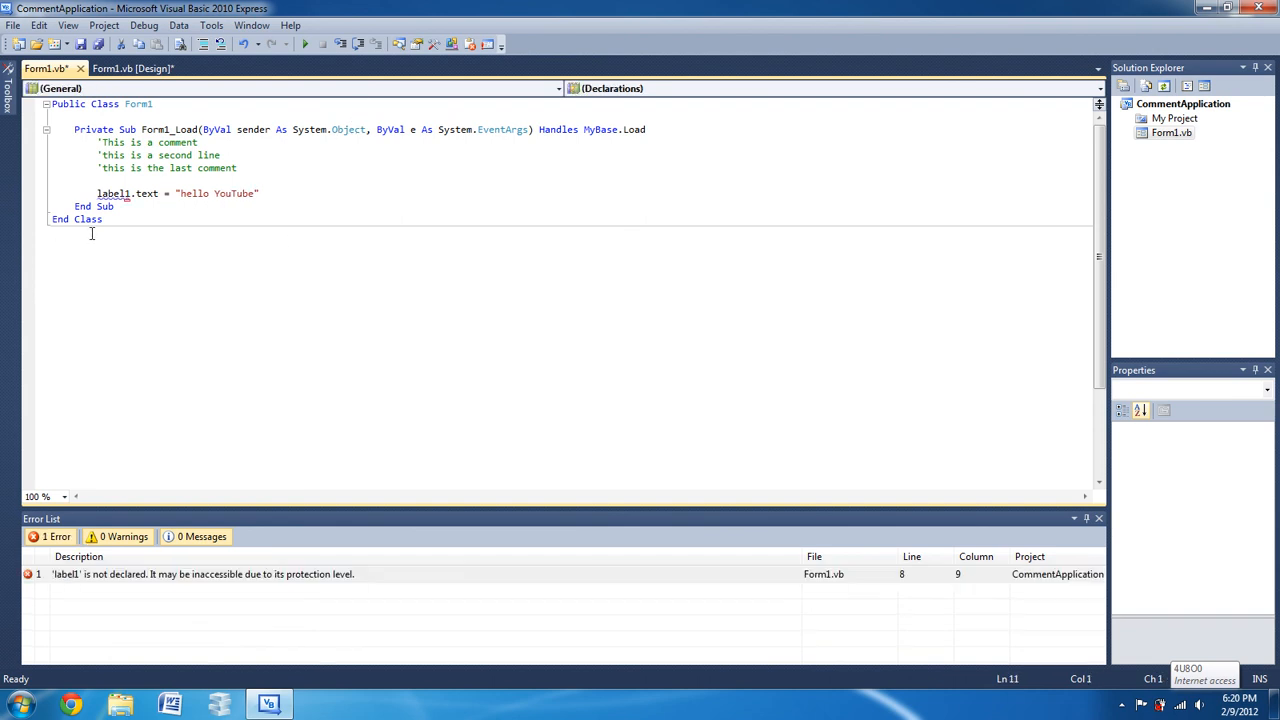
click(270, 193)
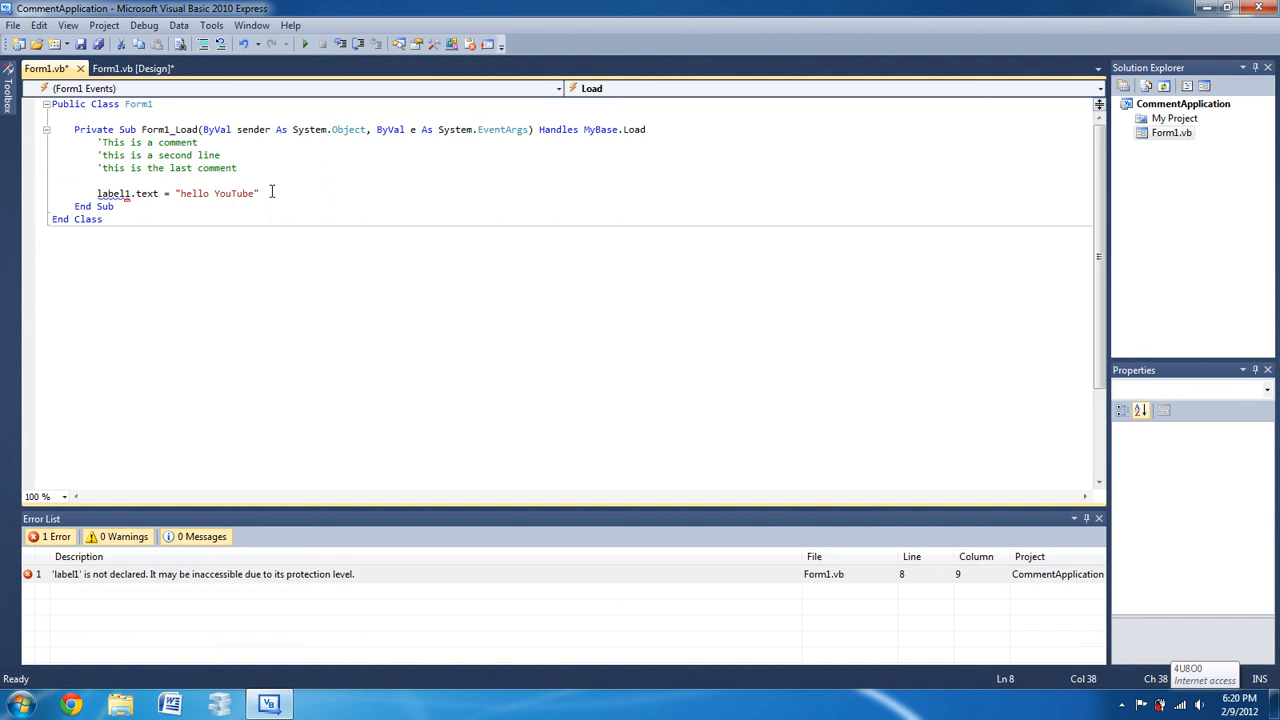
Comment out the label1.text line using the toolbar's comment button
drag(259, 193, 92, 193)
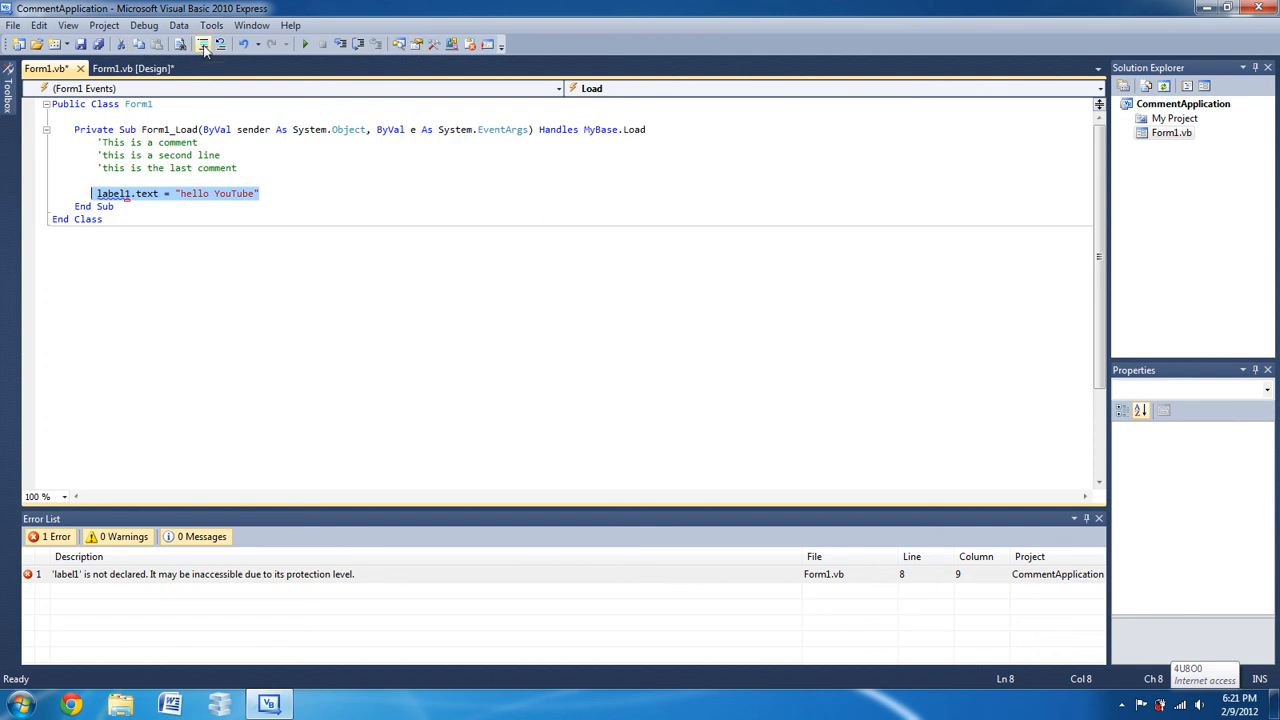
mouse_move(202, 47)
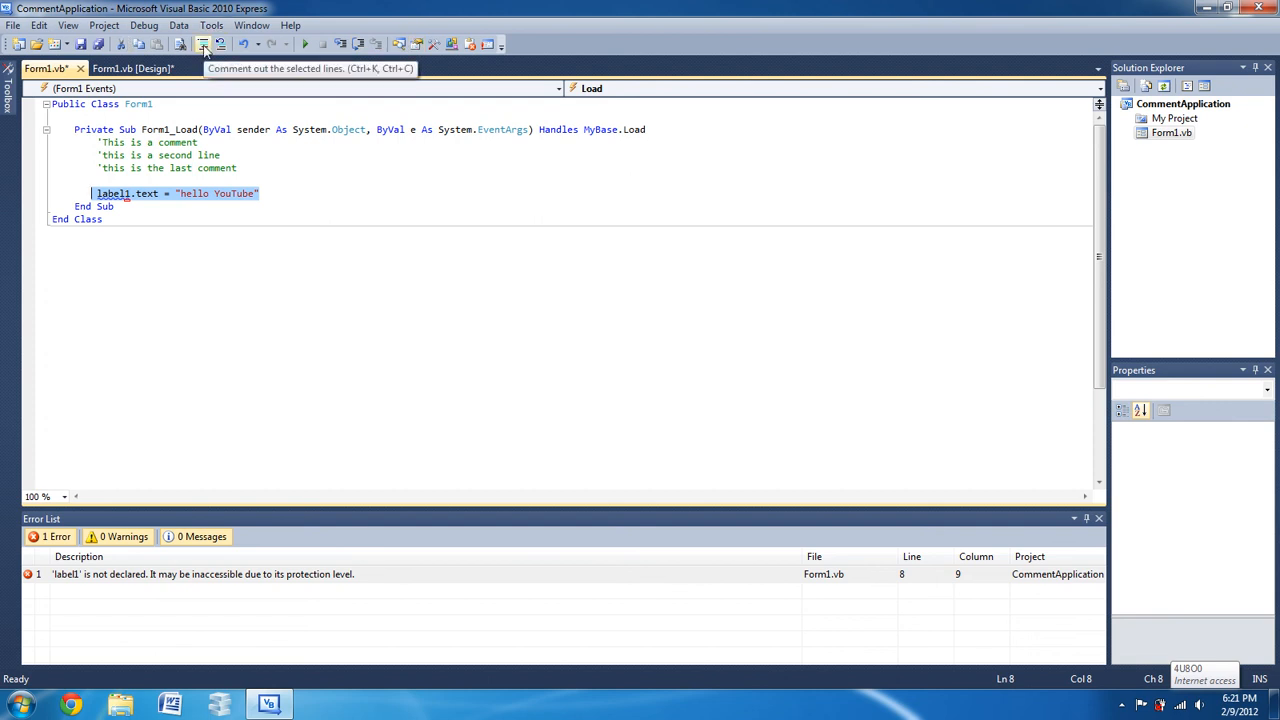
click(199, 48)
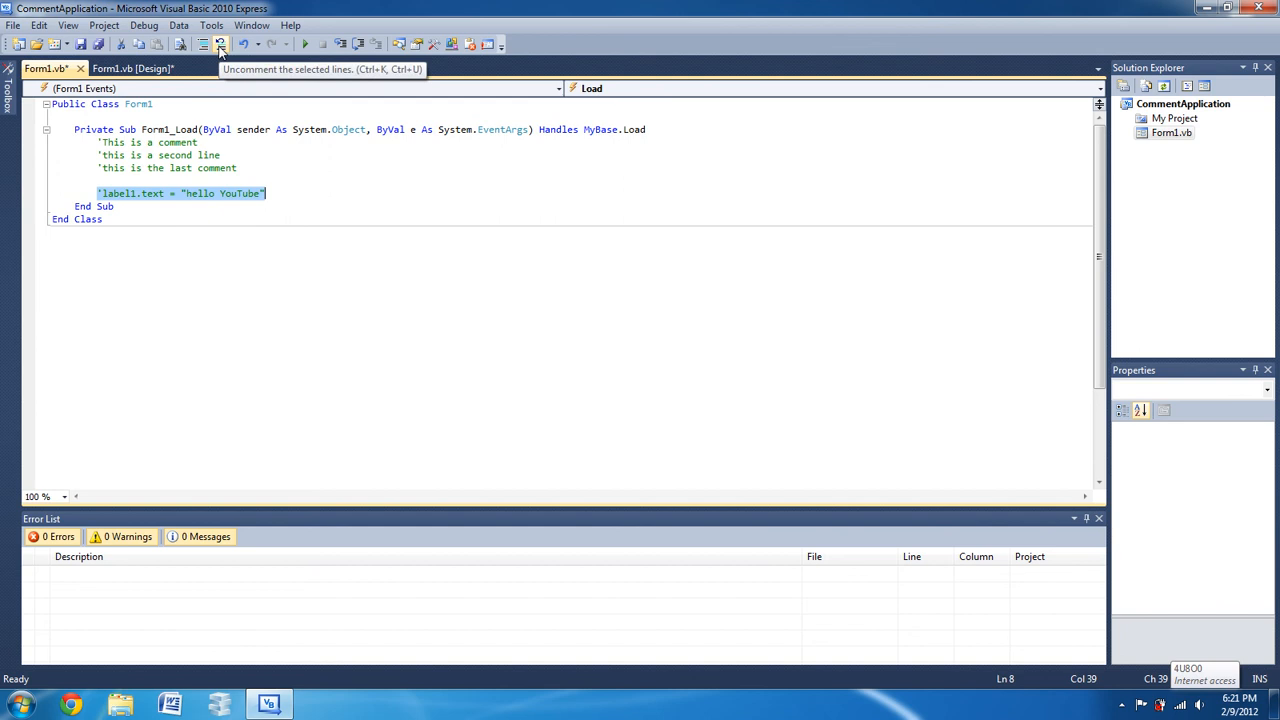
click(212, 45)
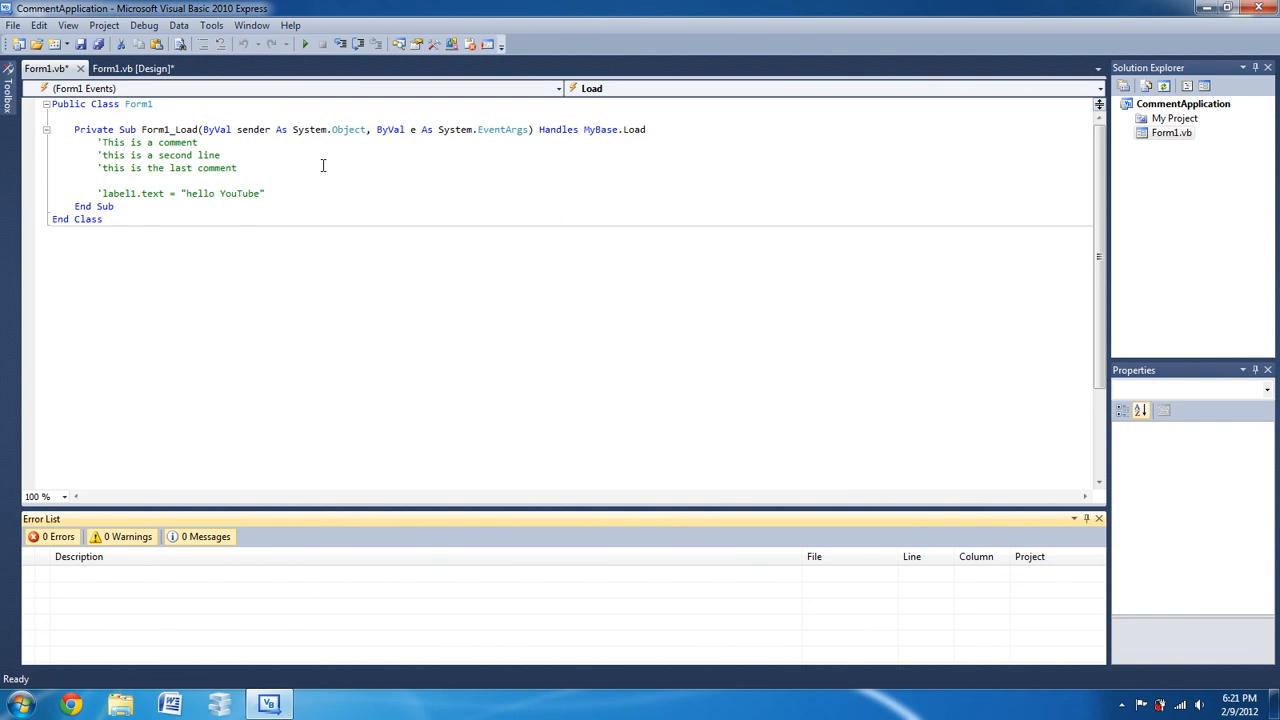
Replace the old comments and label line with Me.Text = "Hi" lines
drag(85, 129, 265, 193)
text(Me)
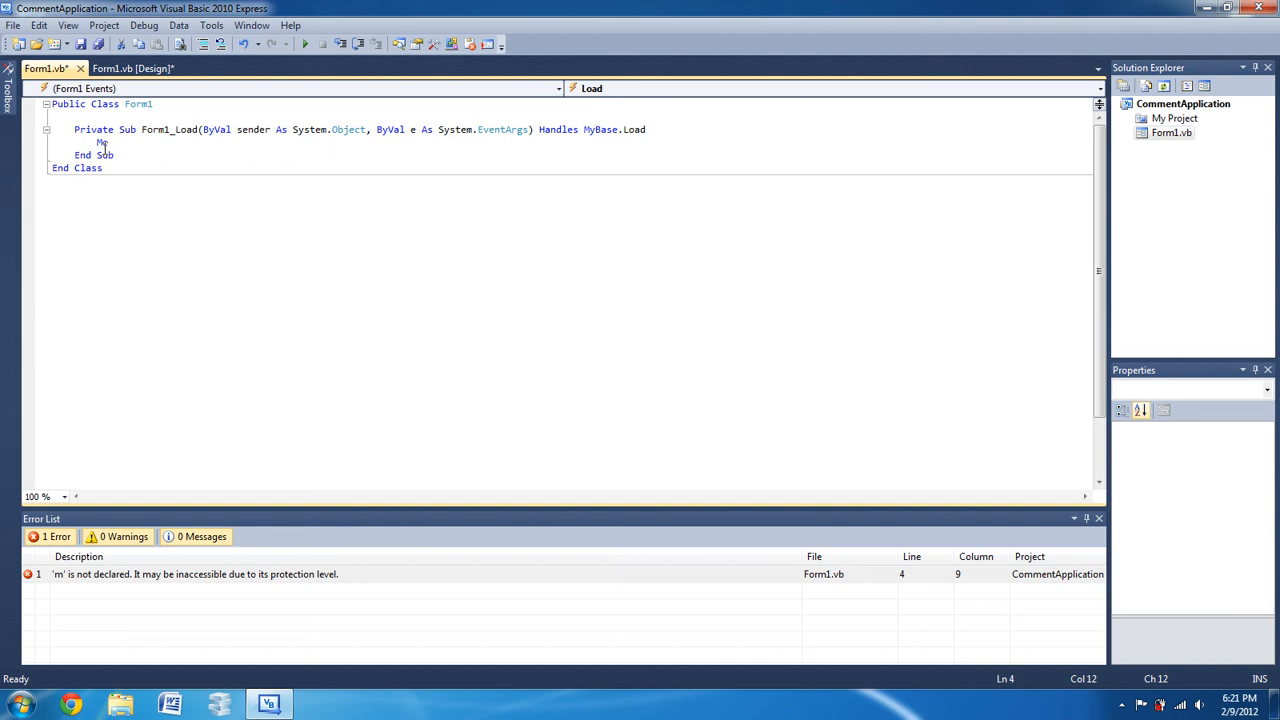
text(.rw)
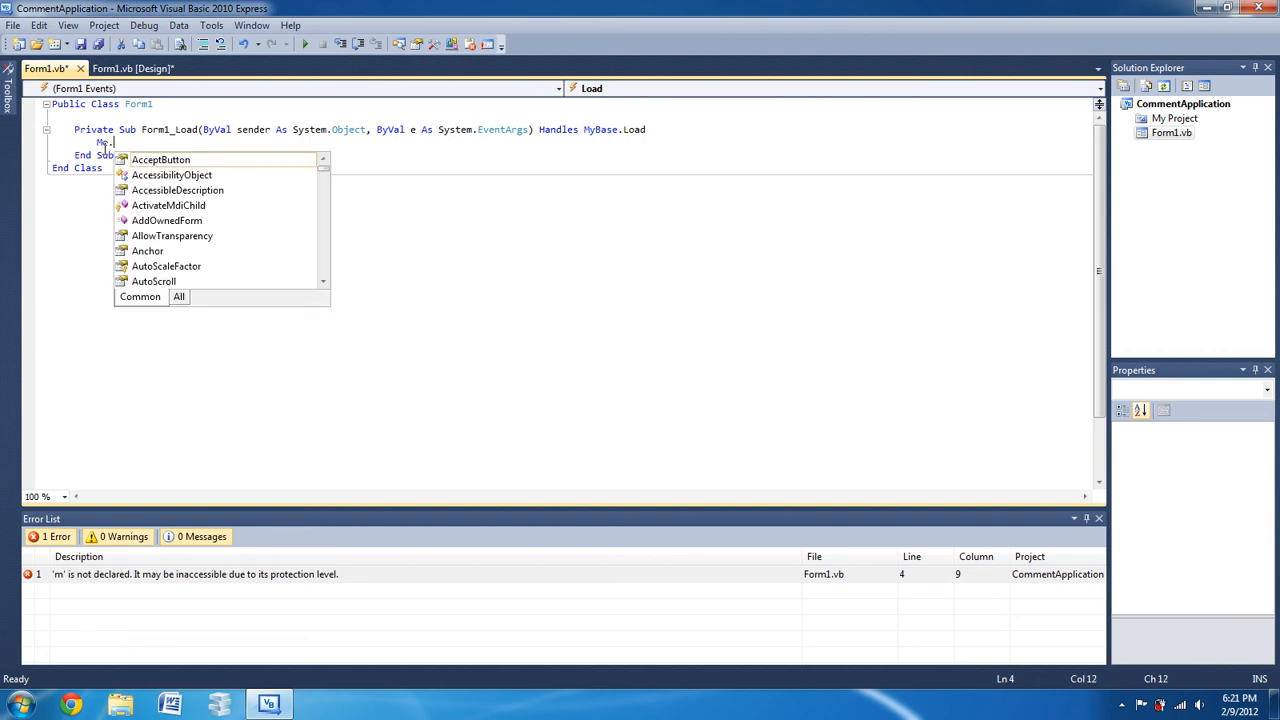
text(Text =)
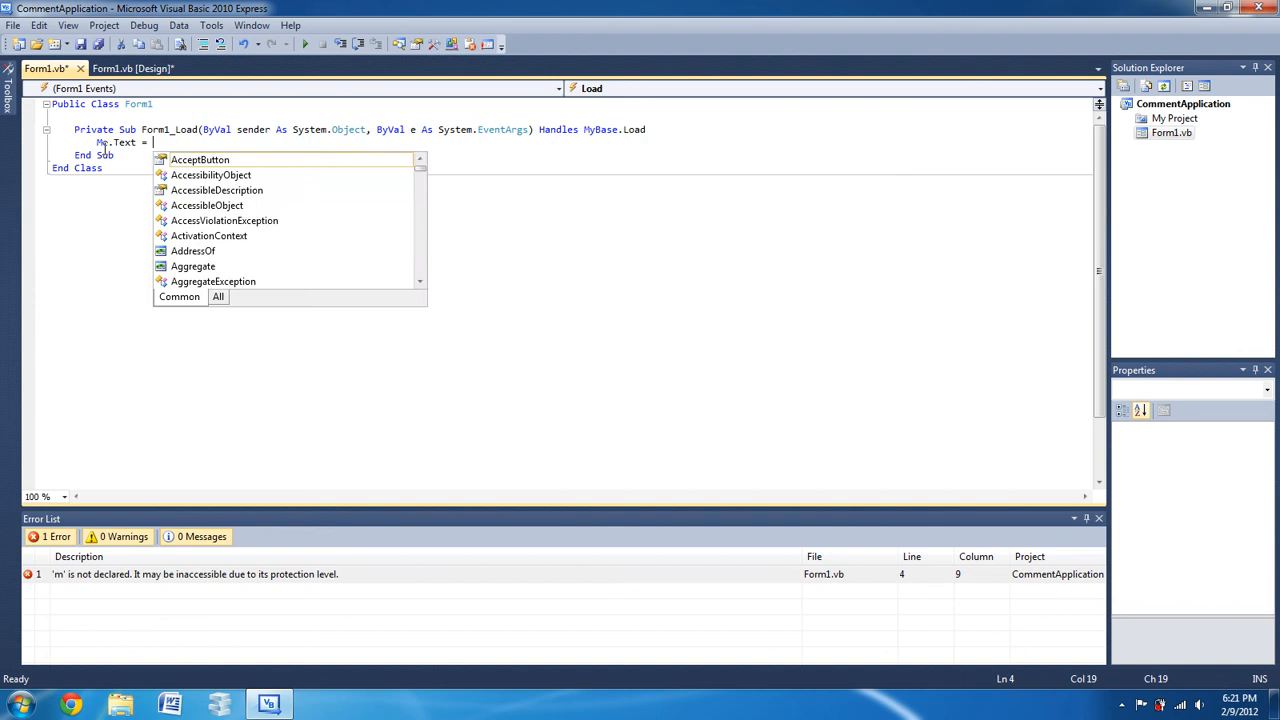
text("H)
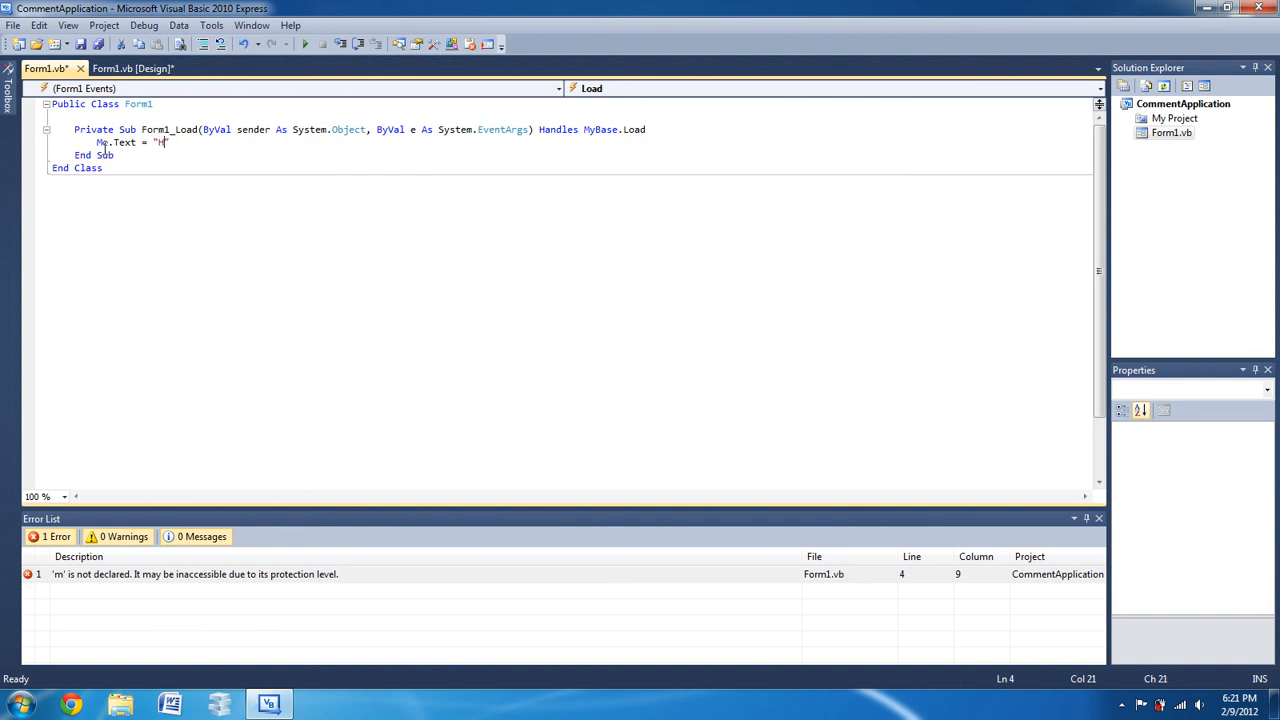
text(i")
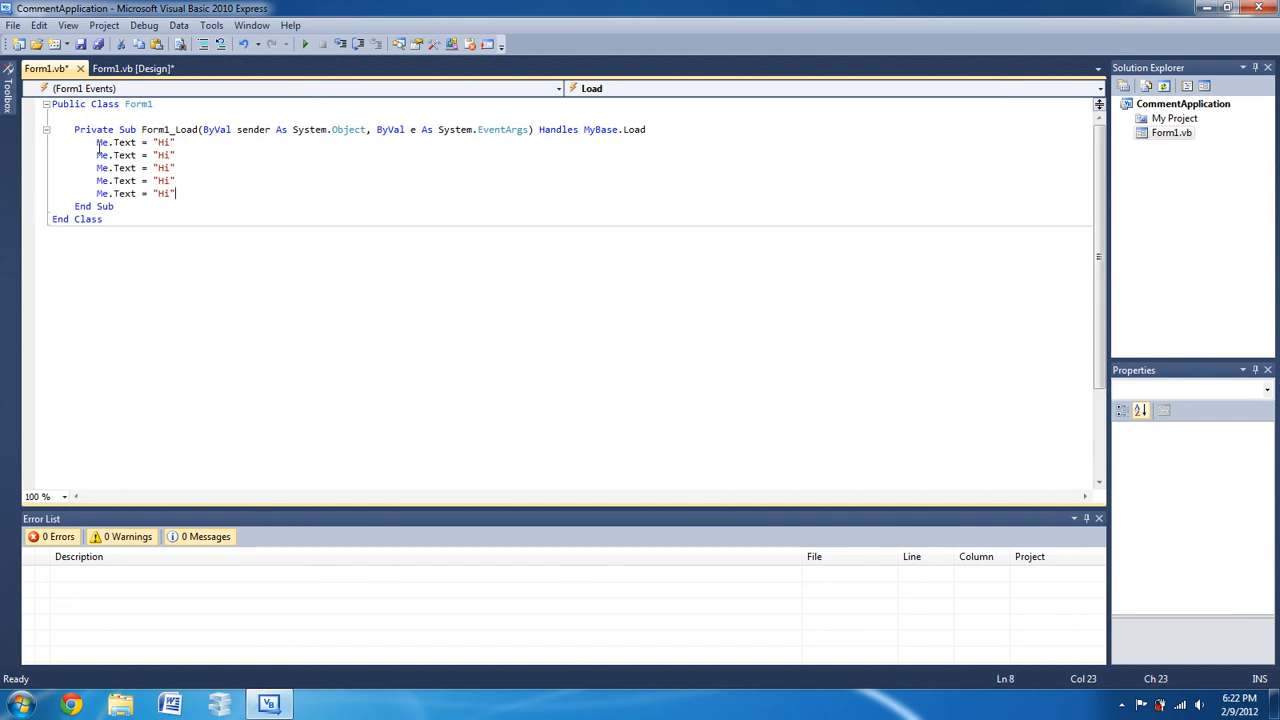
mouse_move(188, 194)
text(')
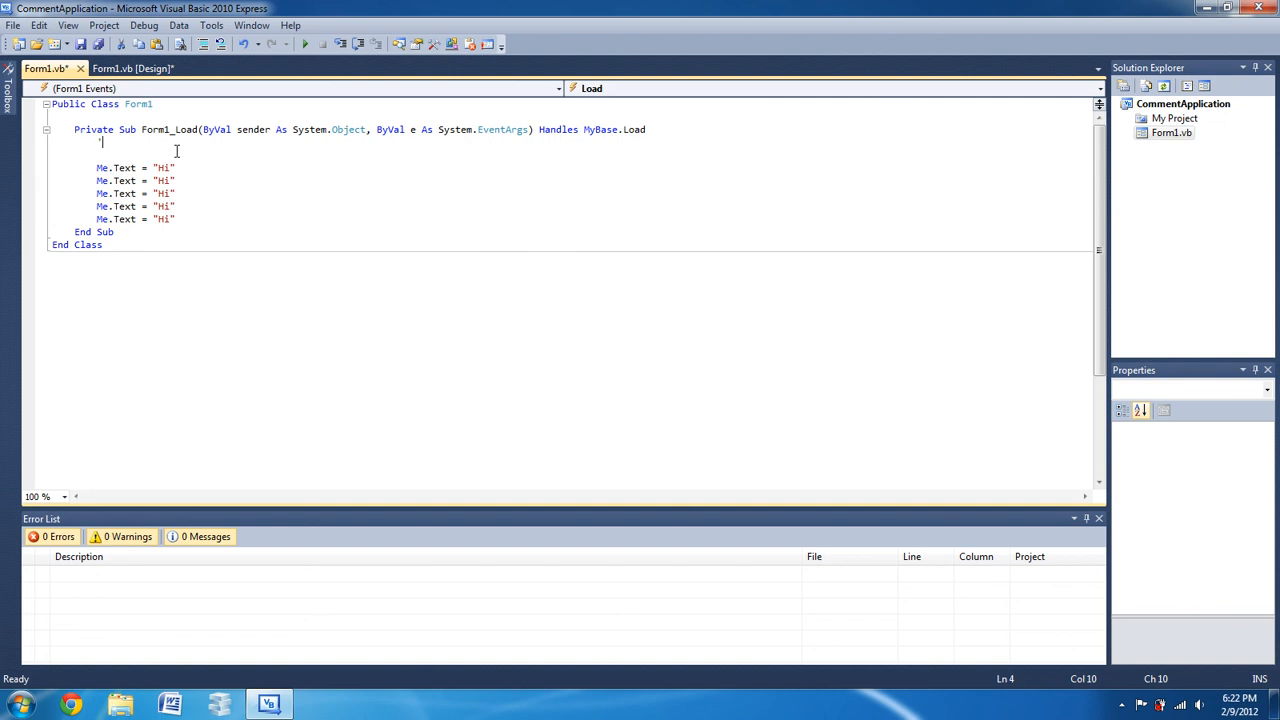
Type the comment "These lines of code change the titlebar's text to say hi."
text(T)
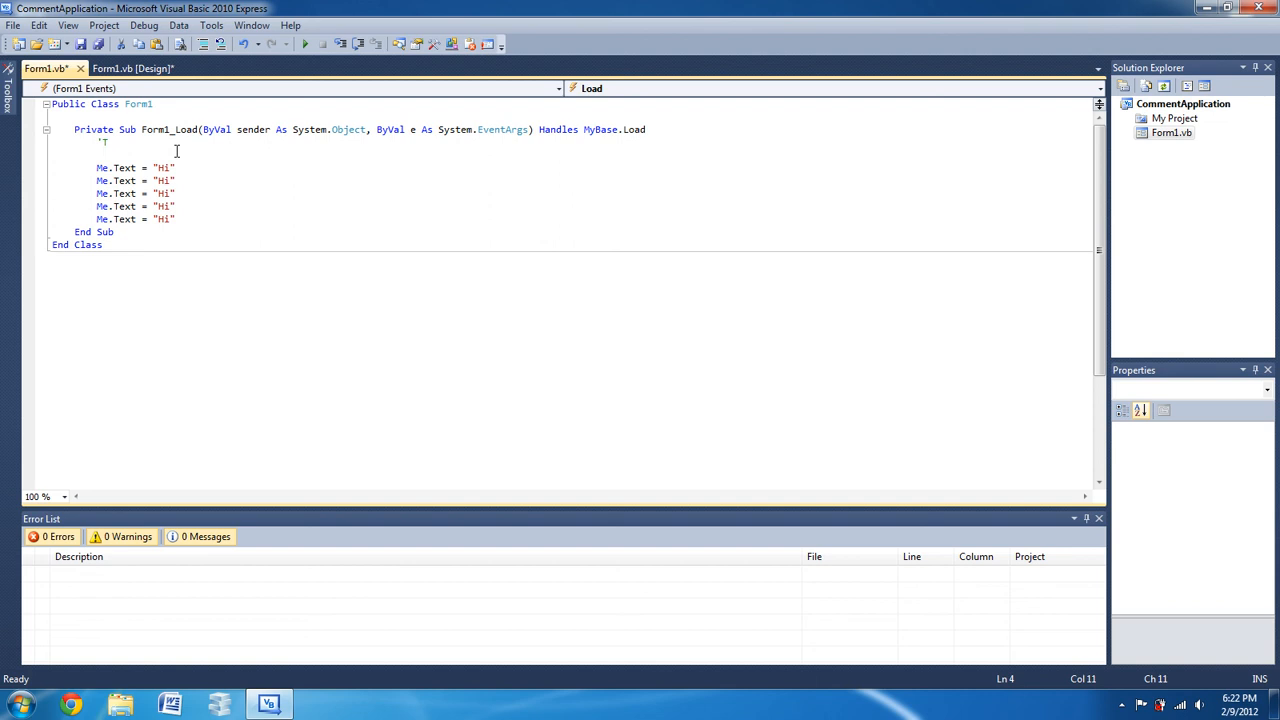
text(hese lines of code)
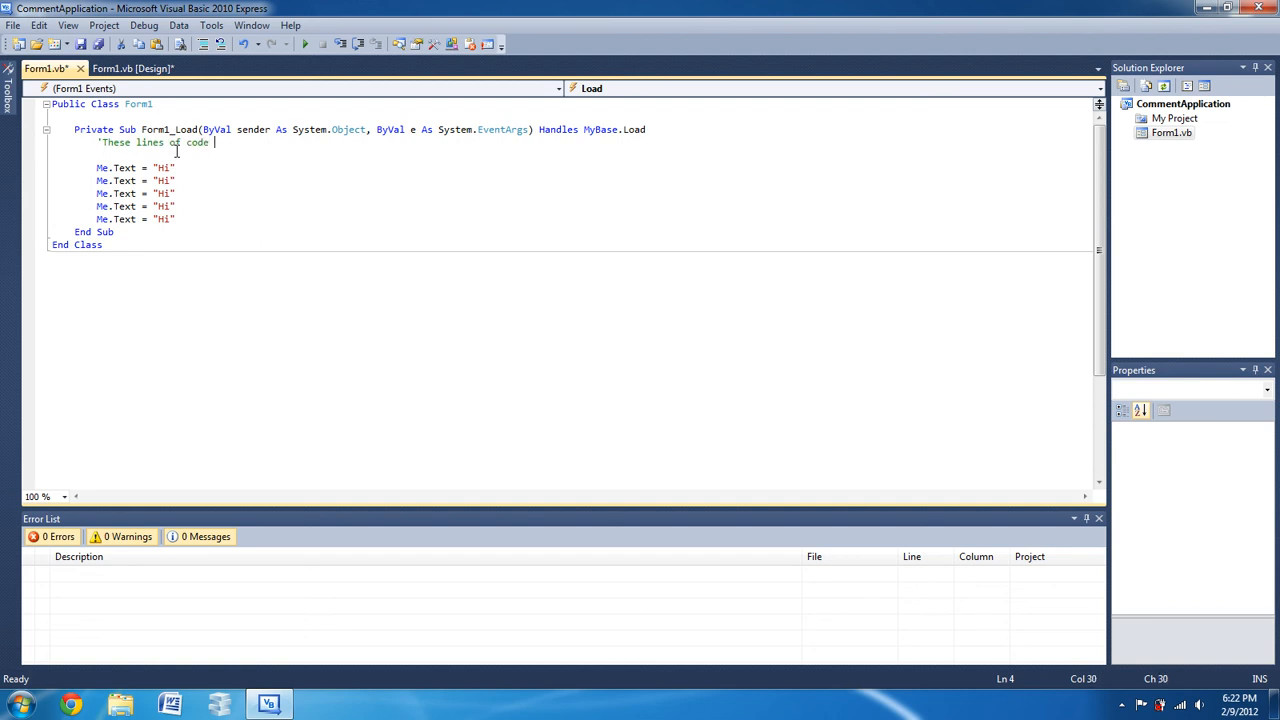
text(c)
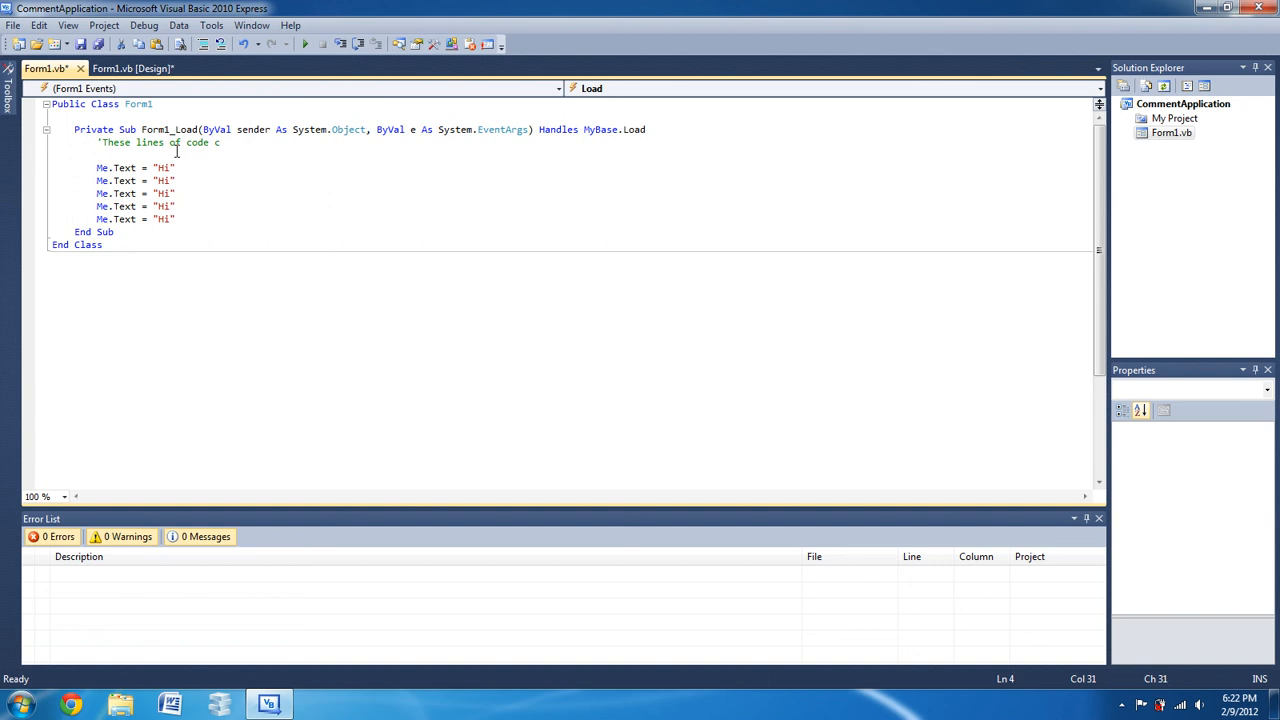
text(hange the tit)
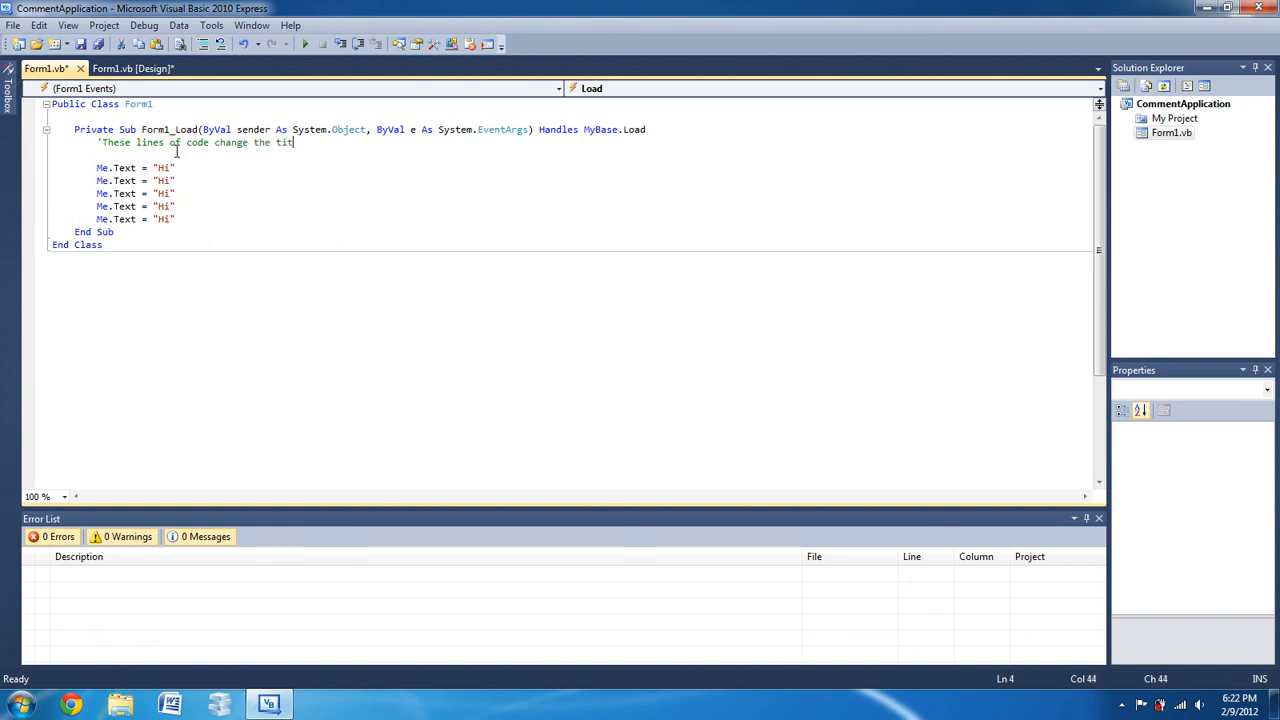
text(lebar)
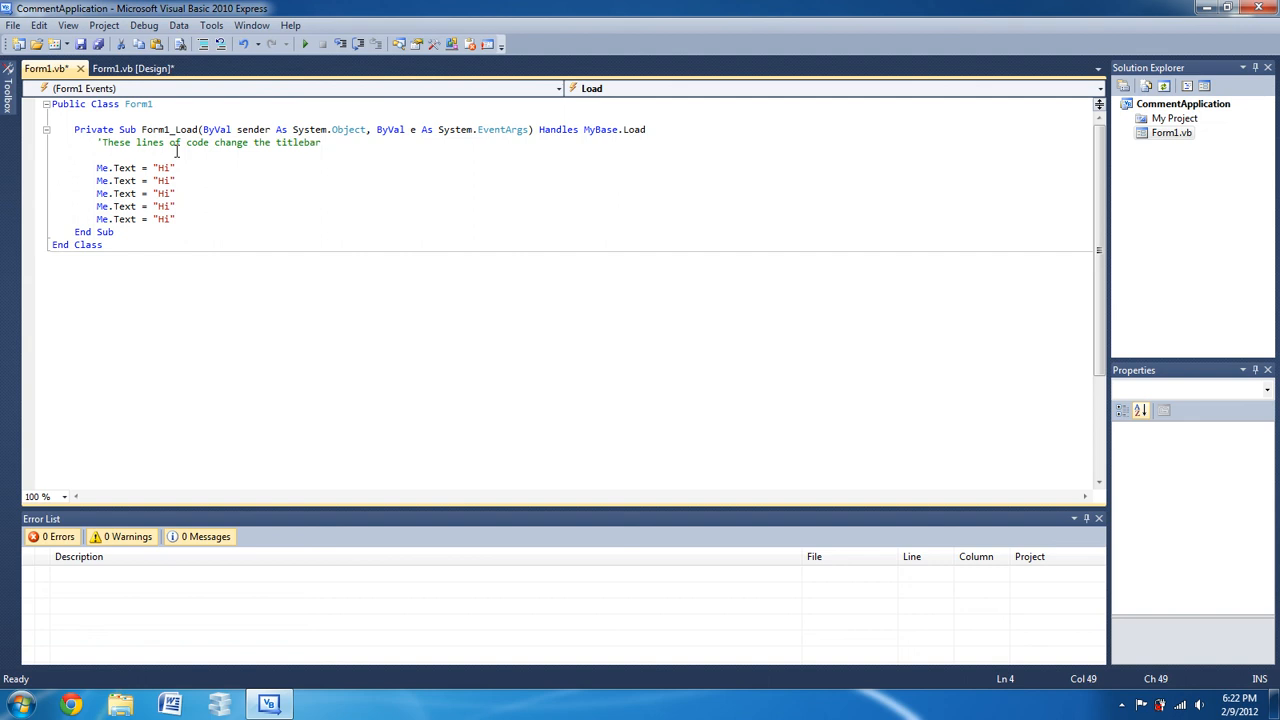
text('s t)
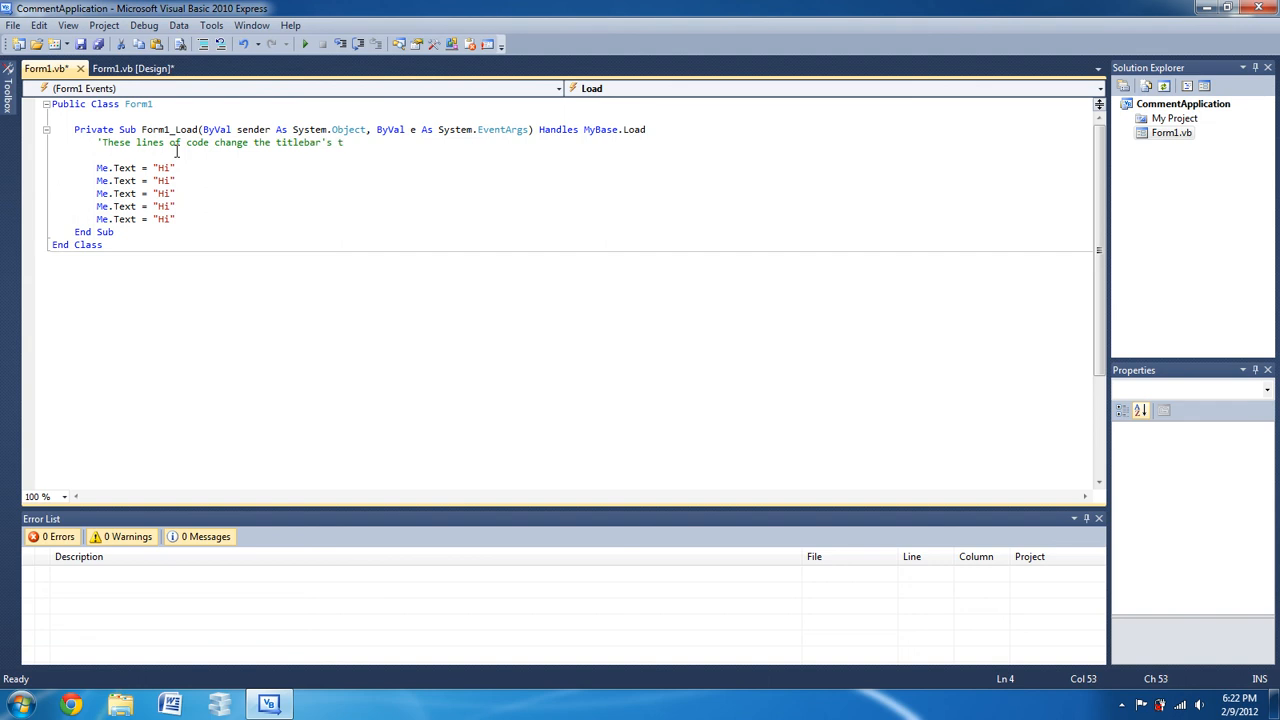
text(ext to sa)
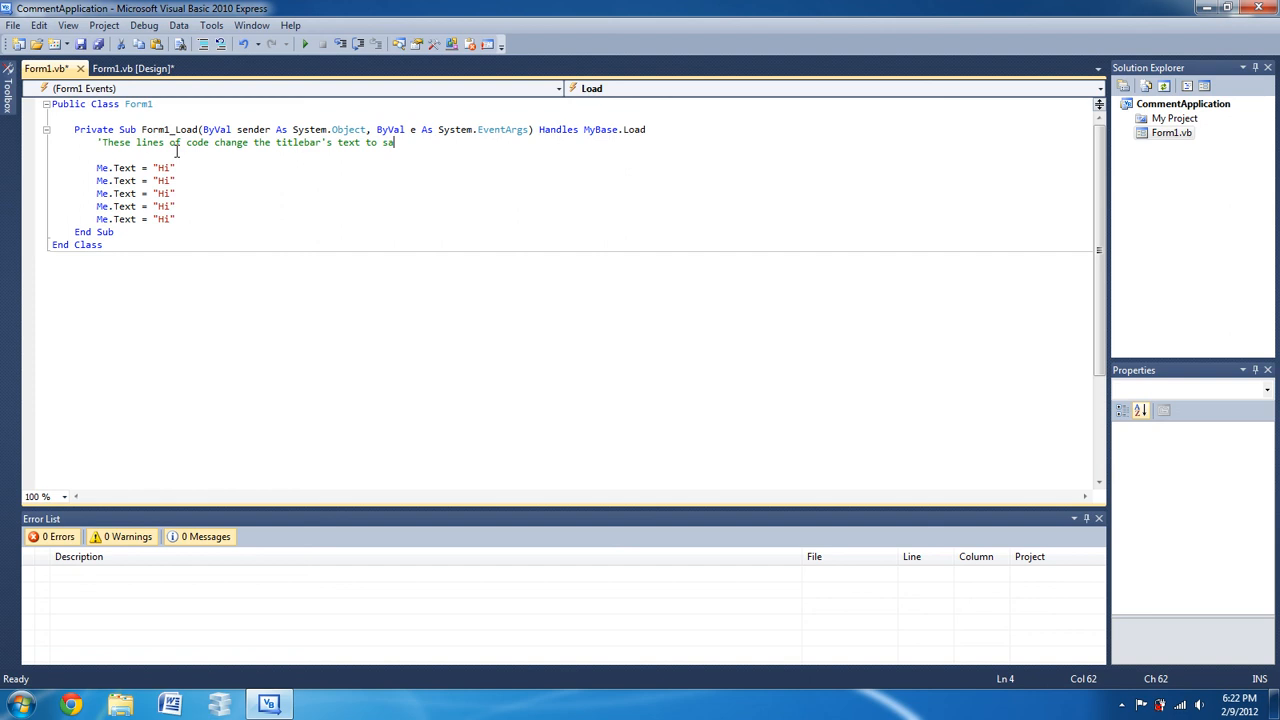
text(y hi.)
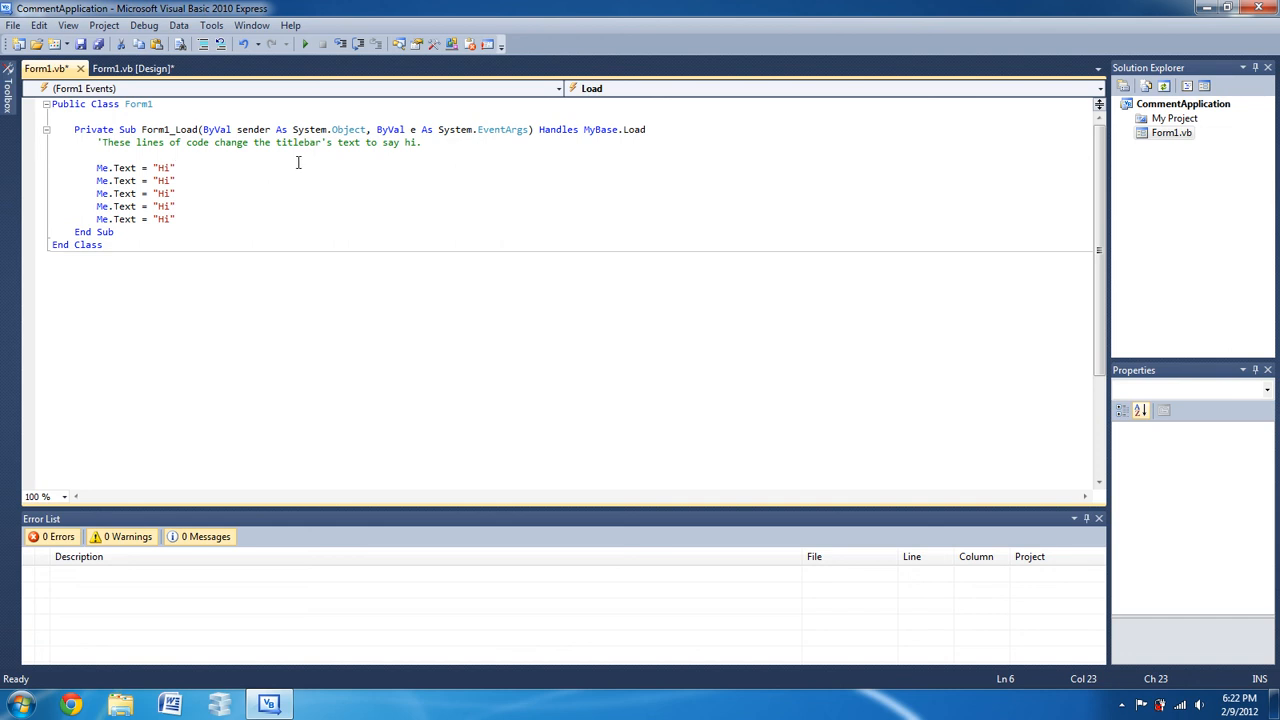
mouse_move(518, 341)
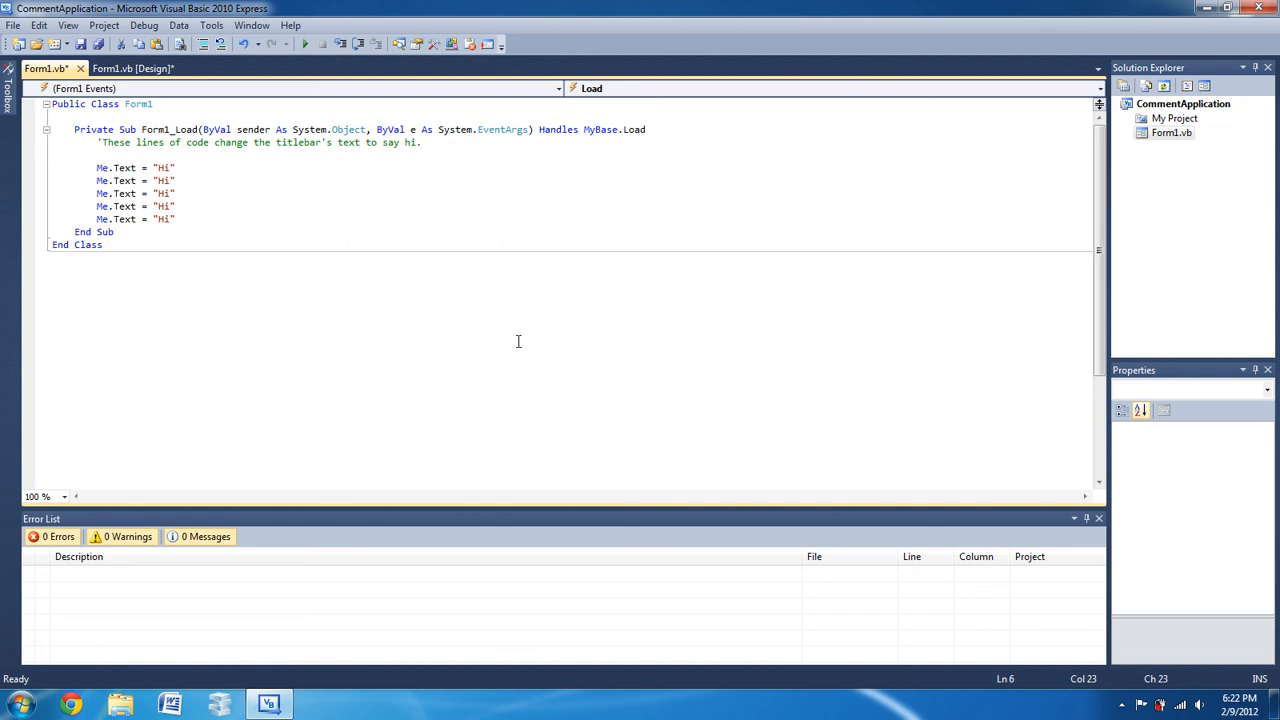